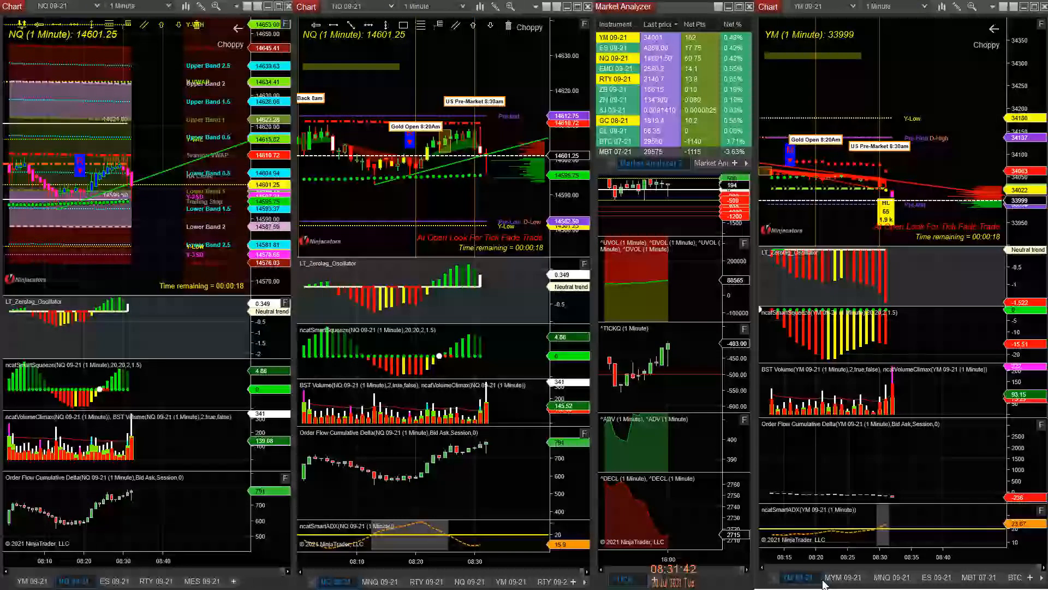
Step: Switch the rightmost chart from YM 09-21 to the MYM 09-21 micro contract
left_click(842, 577)
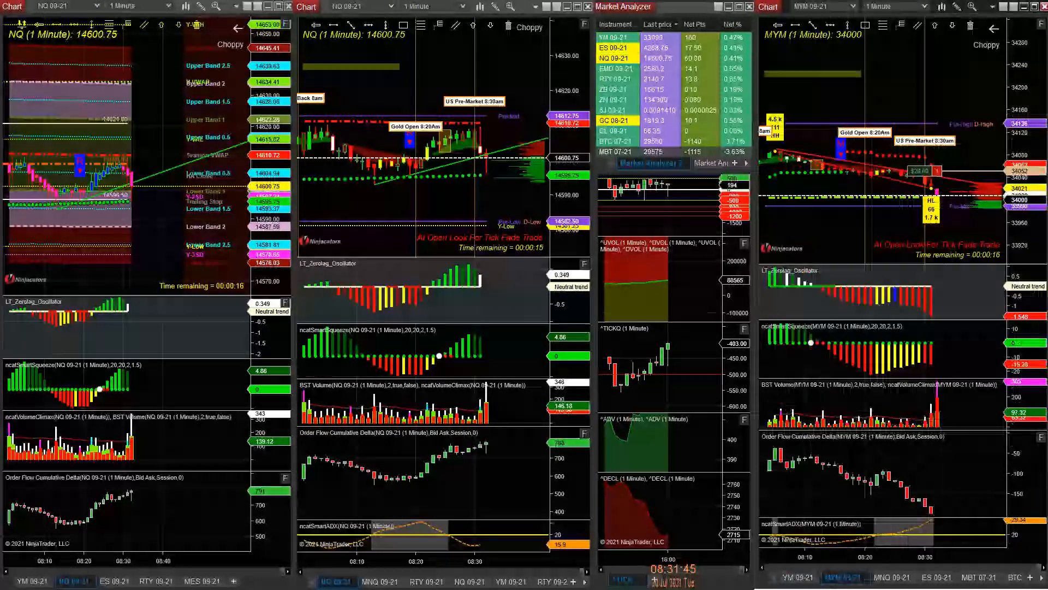